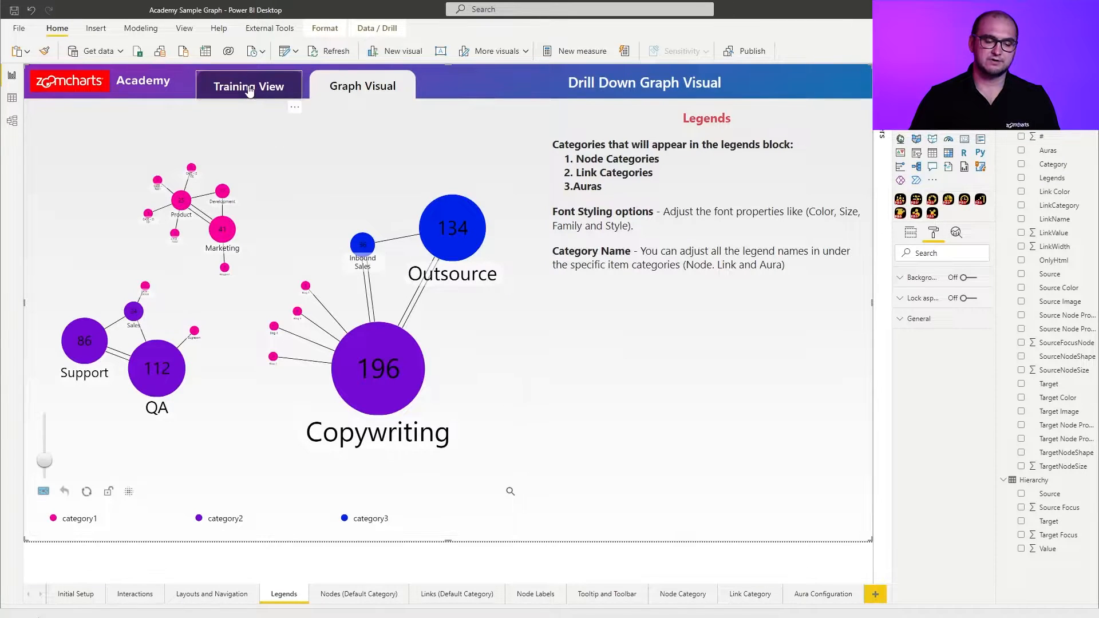
Step: Add an enlarged Drill Down Graph PRO visual to Training View with its title off
left_click(249, 86)
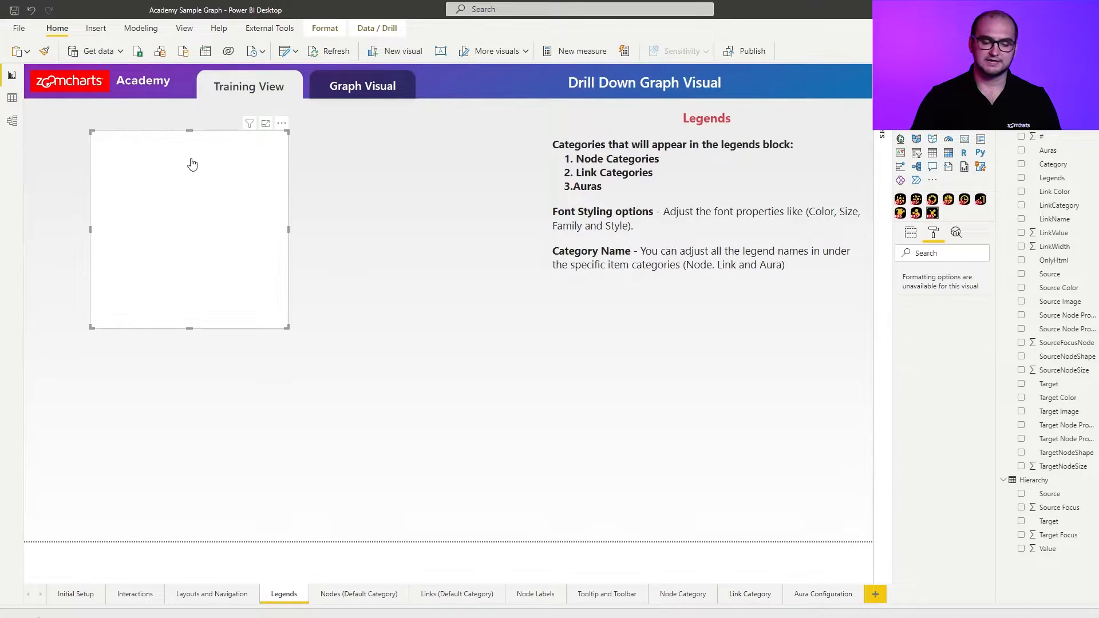
left_click(190, 229)
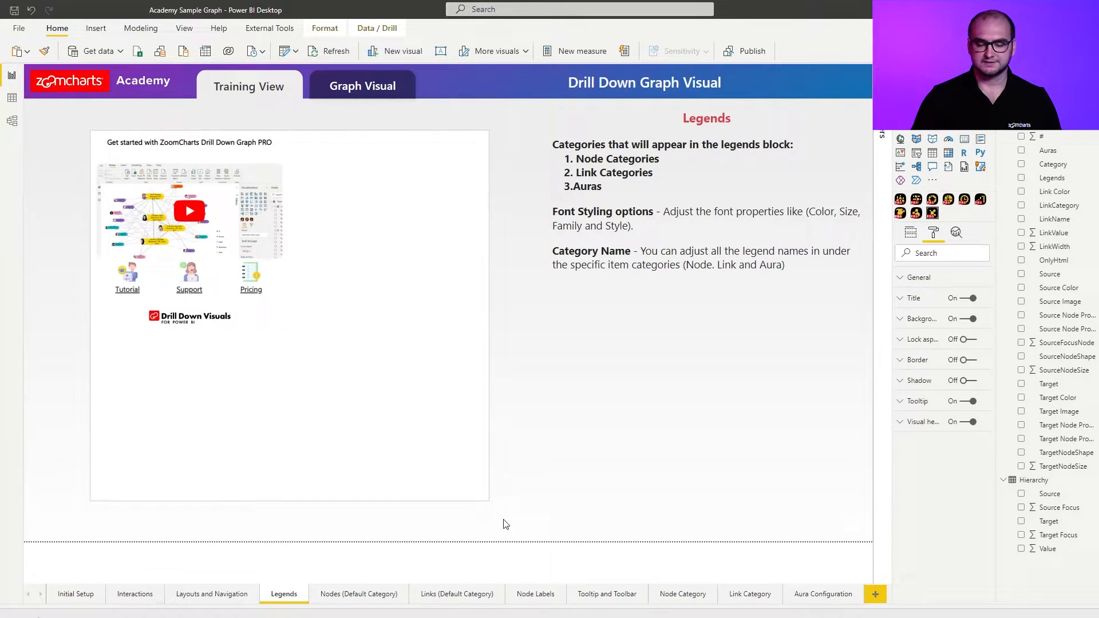
left_click(289, 315)
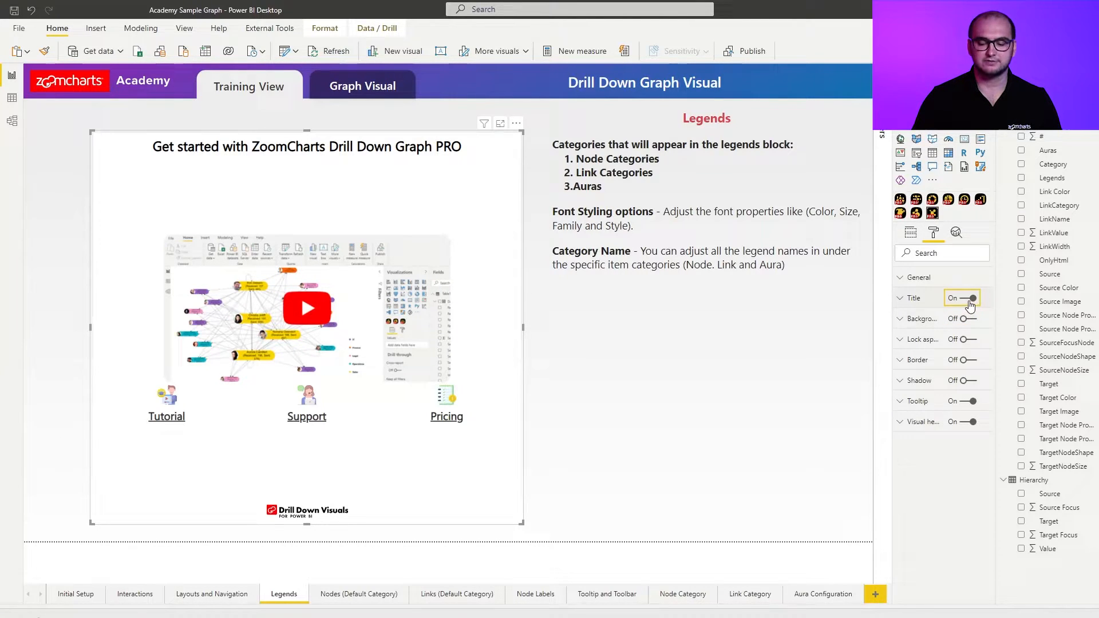
left_click(969, 297)
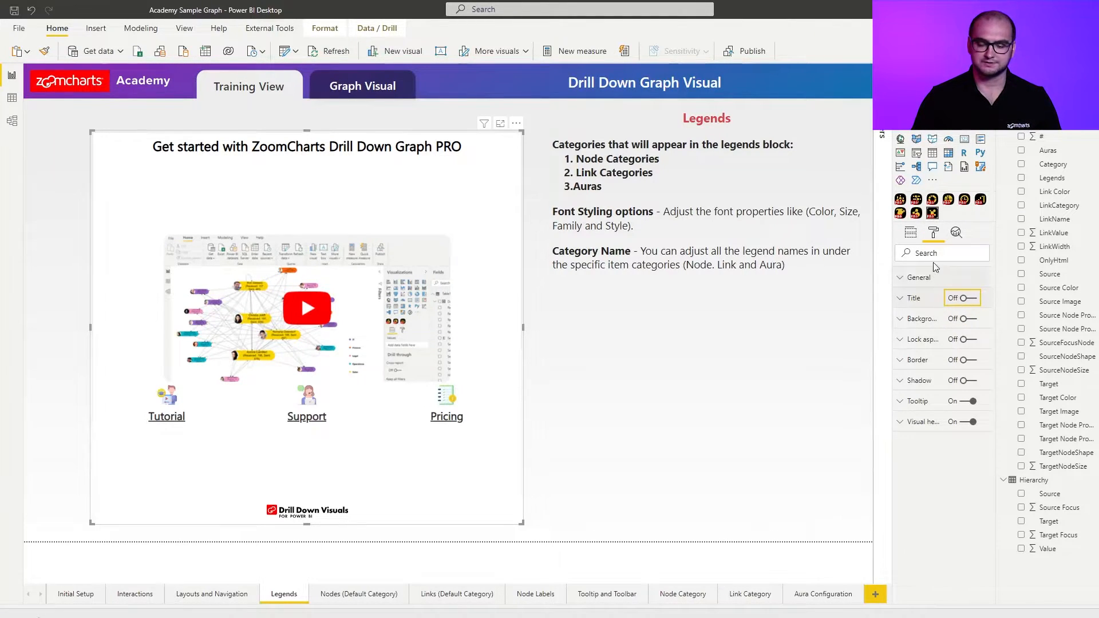
left_click(911, 232)
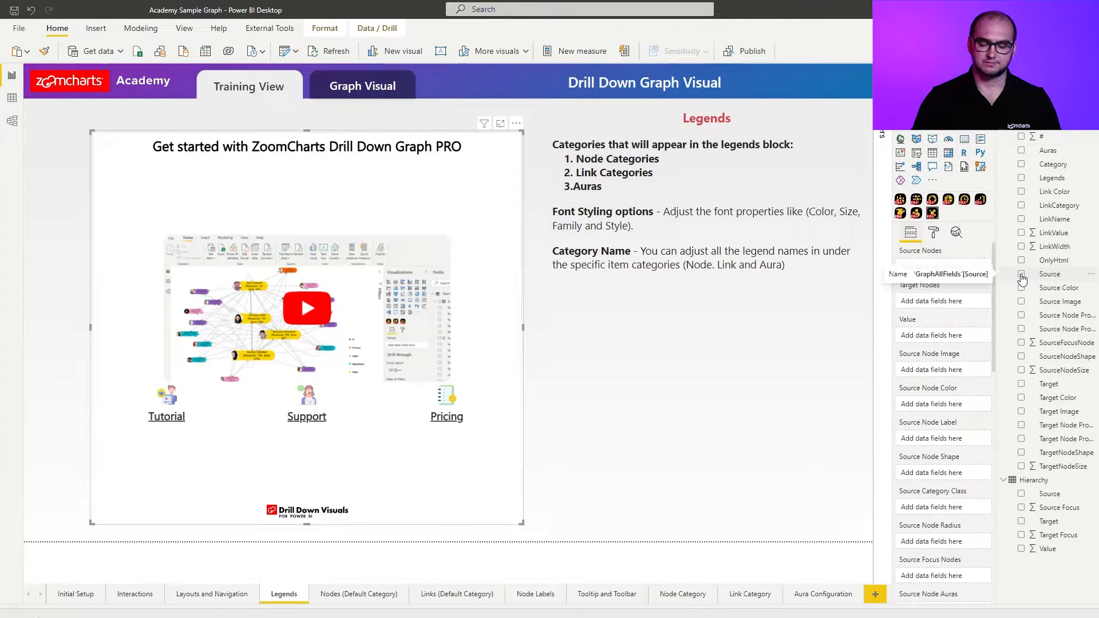
Step: Assign Source to Source Nodes and Target to Target Nodes in the graph's fields
left_click(1021, 274)
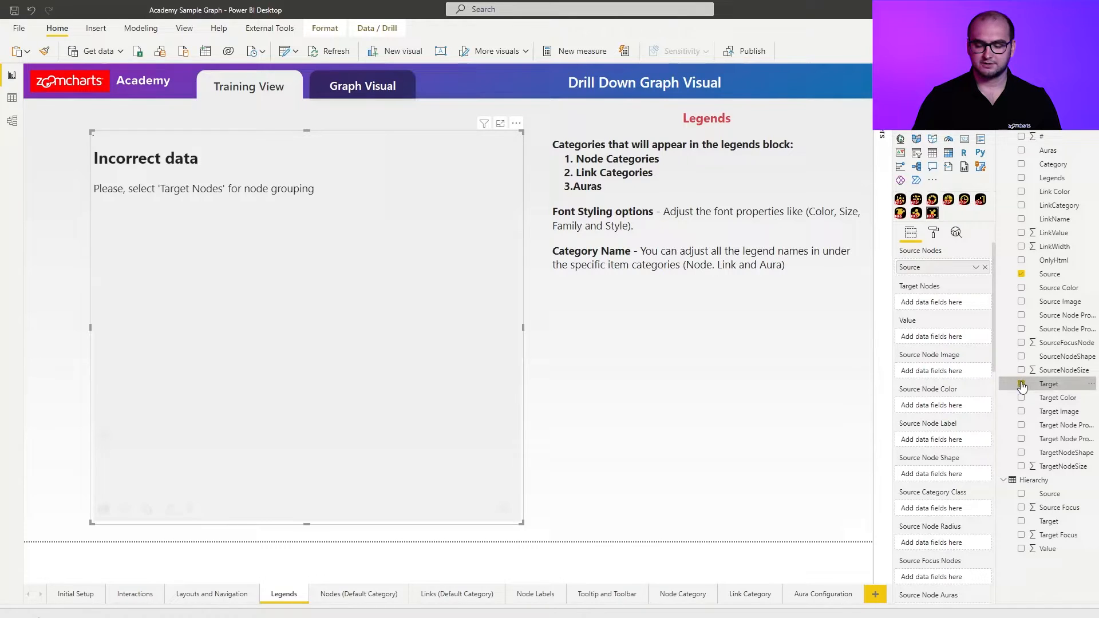
left_click(1021, 384)
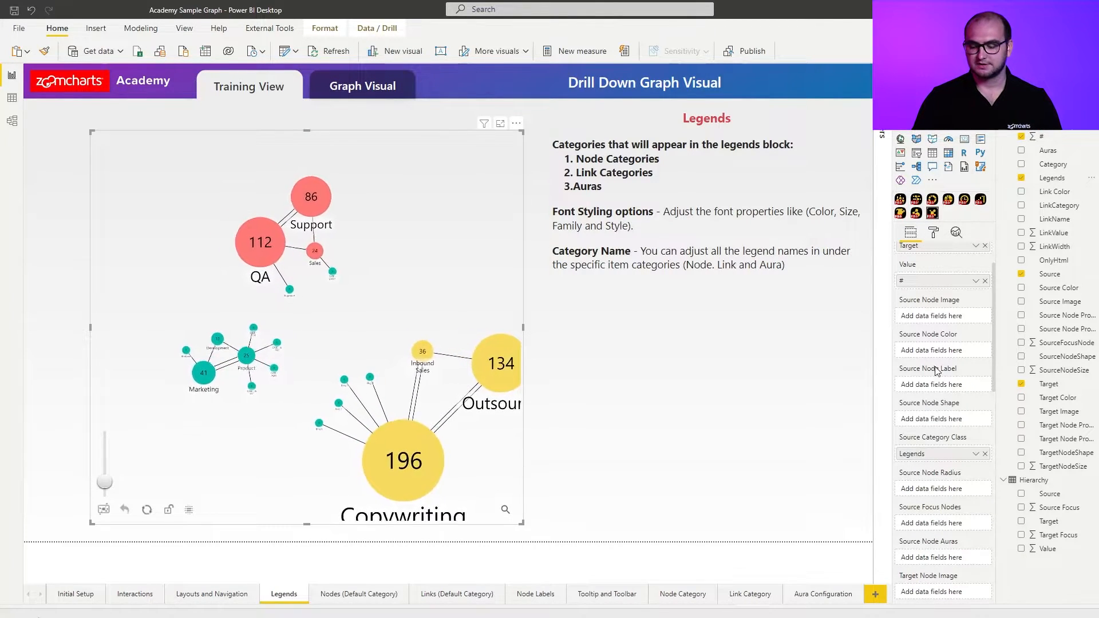
scroll("down", 3)
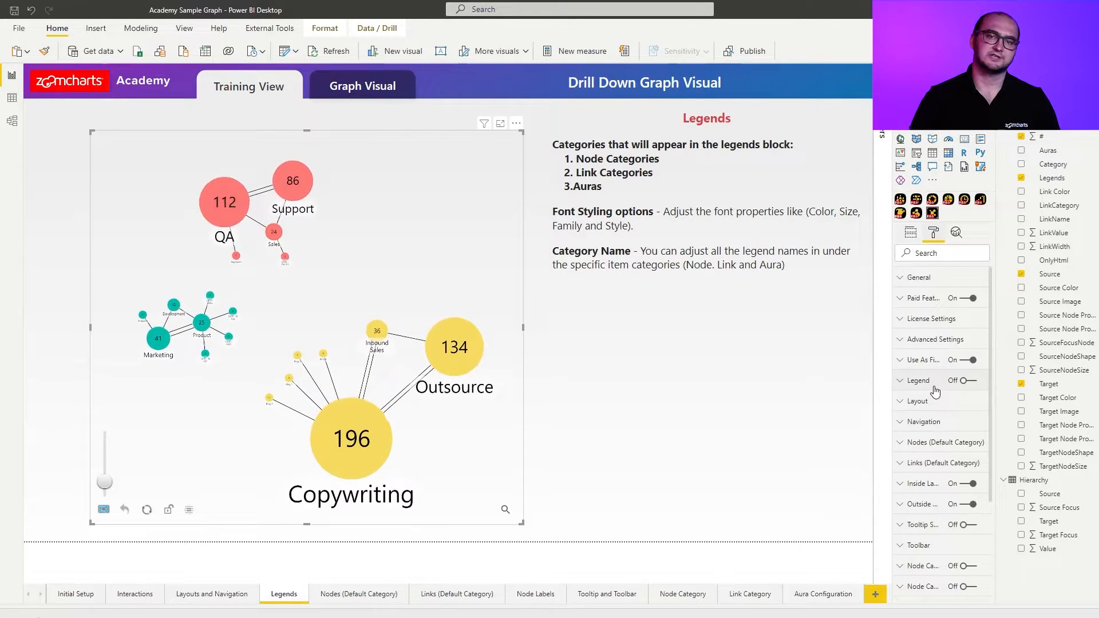
Step: Switch the graph legend on with its Position set to Bottom
left_click(969, 380)
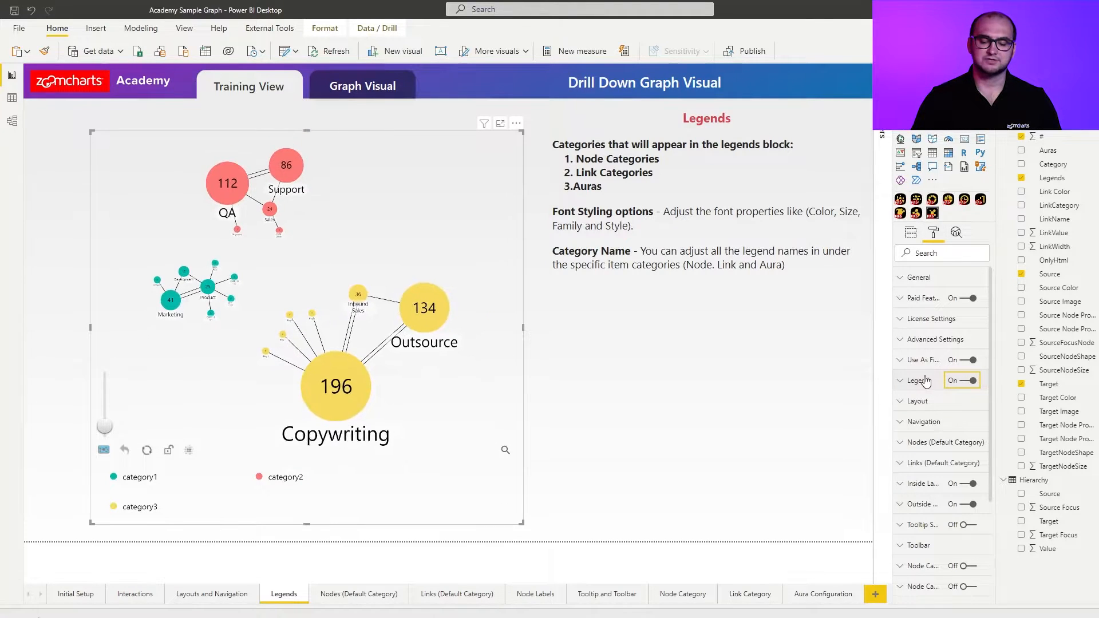
left_click(919, 380)
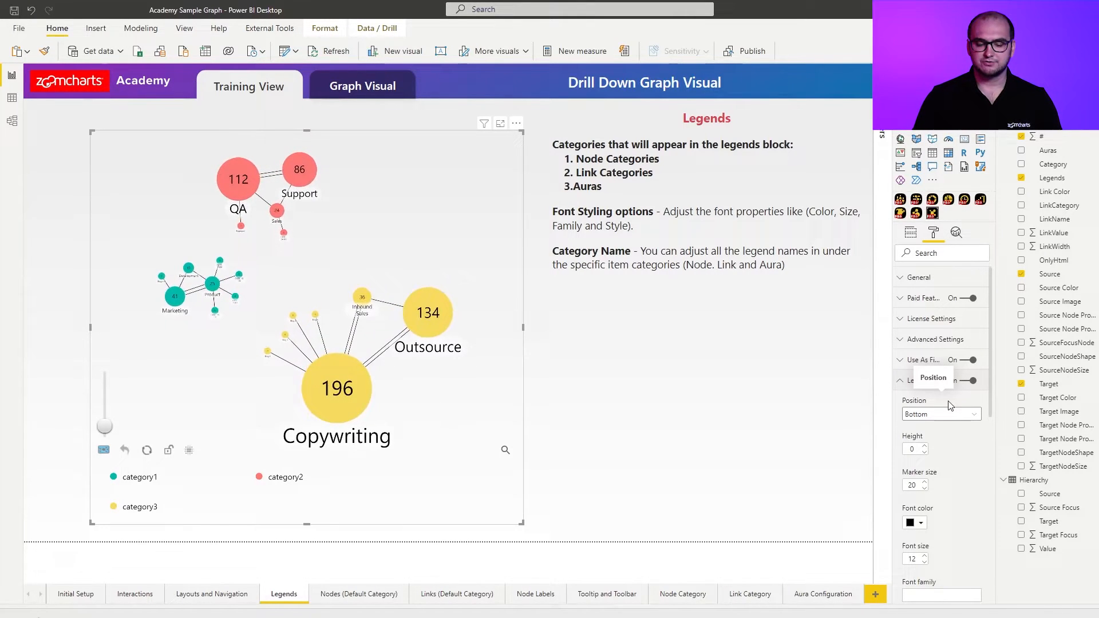
left_click(939, 413)
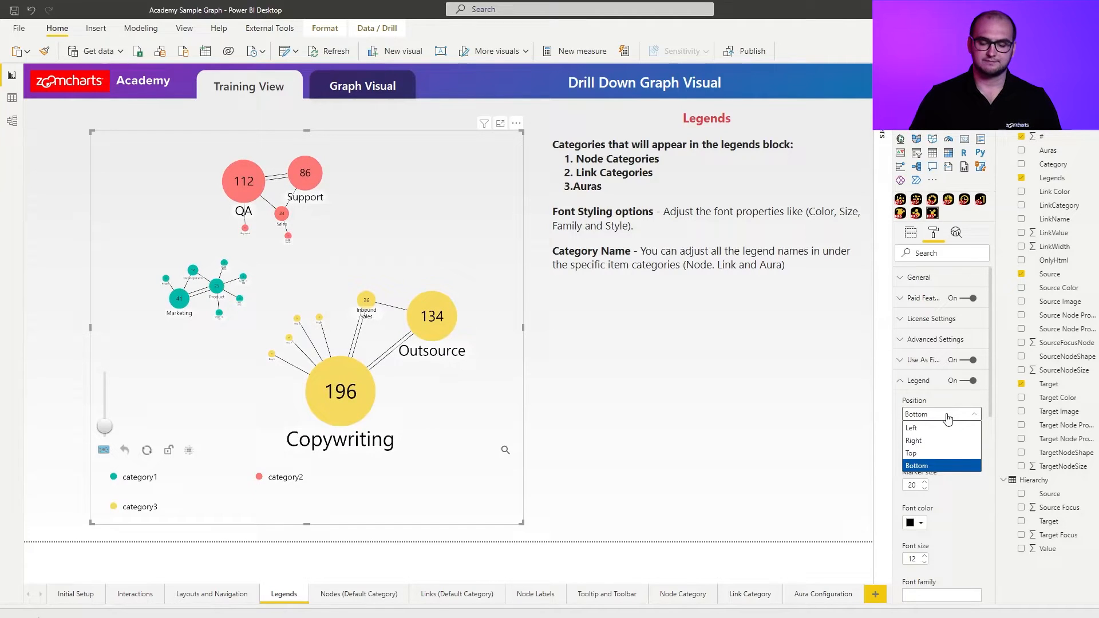
left_click(916, 465)
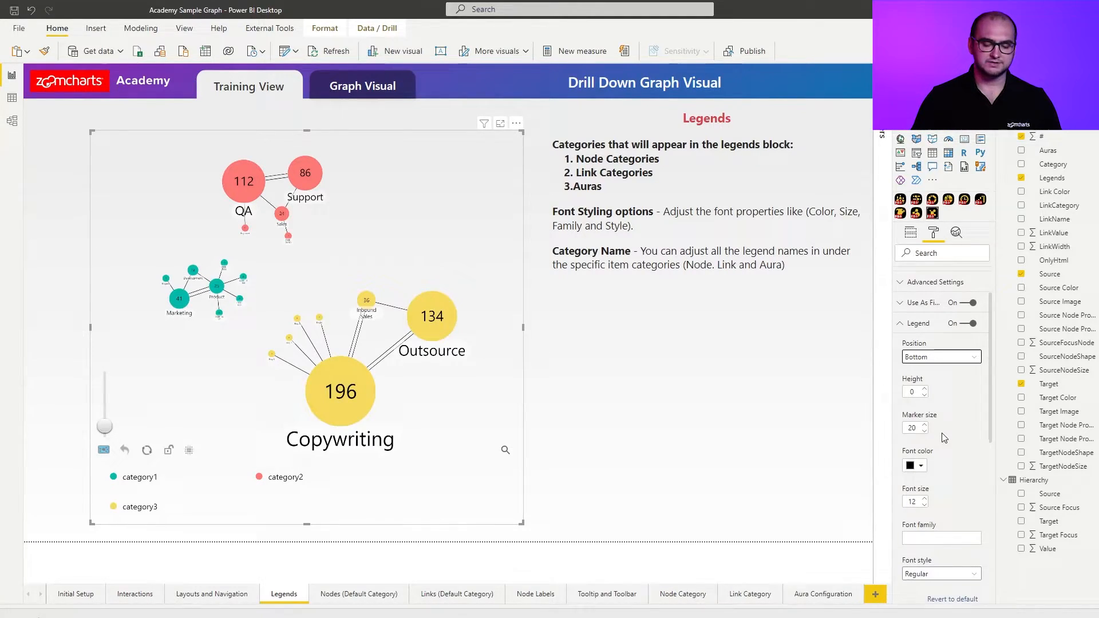
scroll("down", 3)
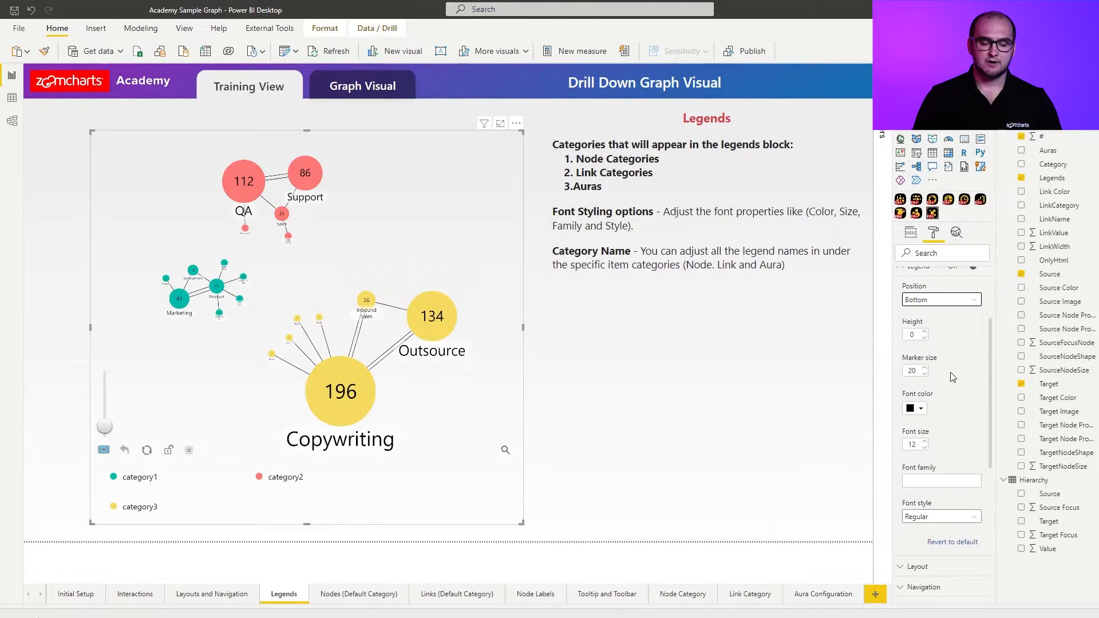
mouse_move(252, 464)
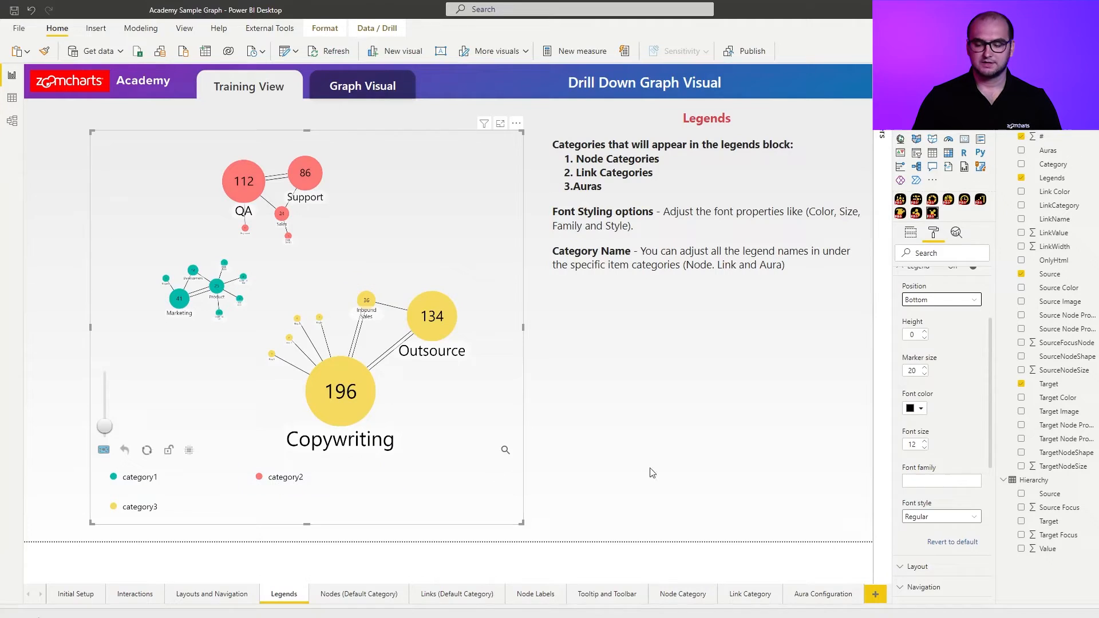
mouse_move(971, 384)
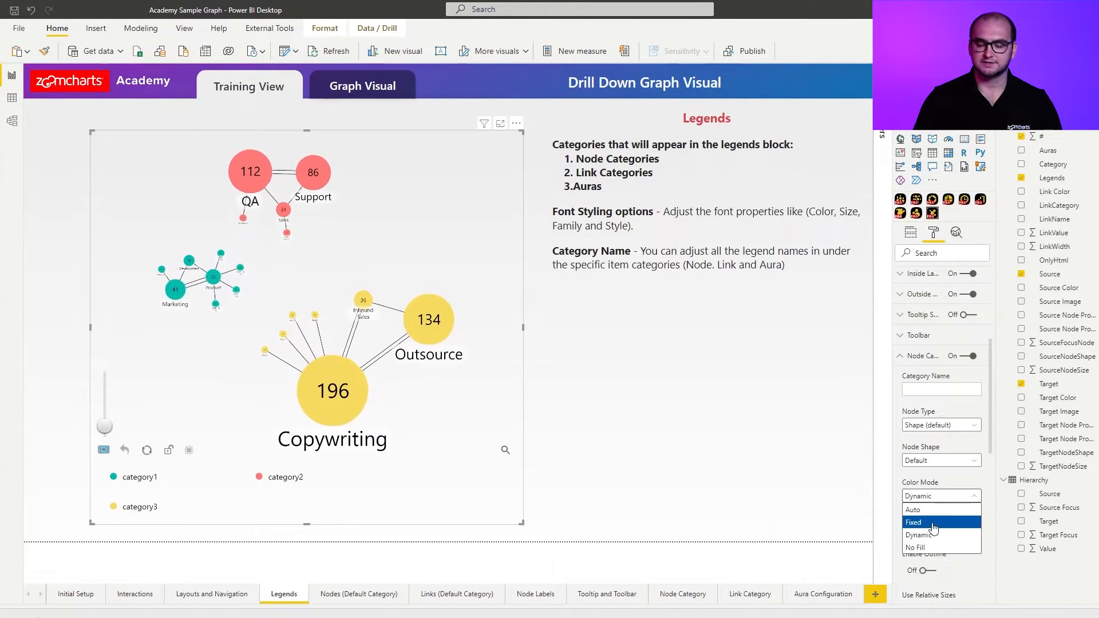
Step: Give the first node category a fixed colour and the second category fixed pink
left_click(913, 522)
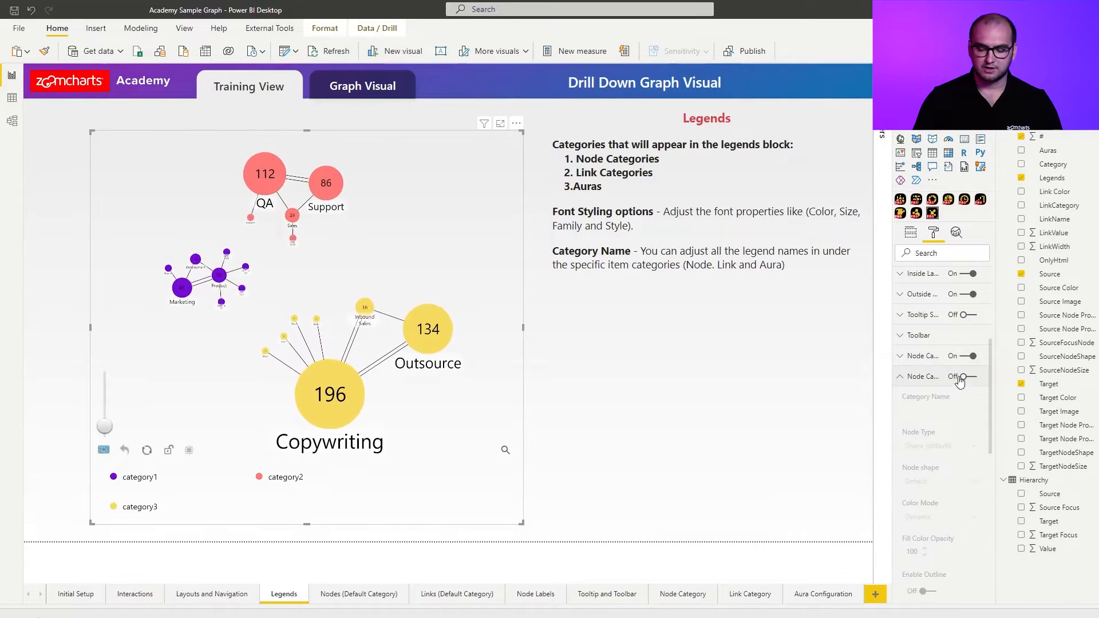
left_click(973, 377)
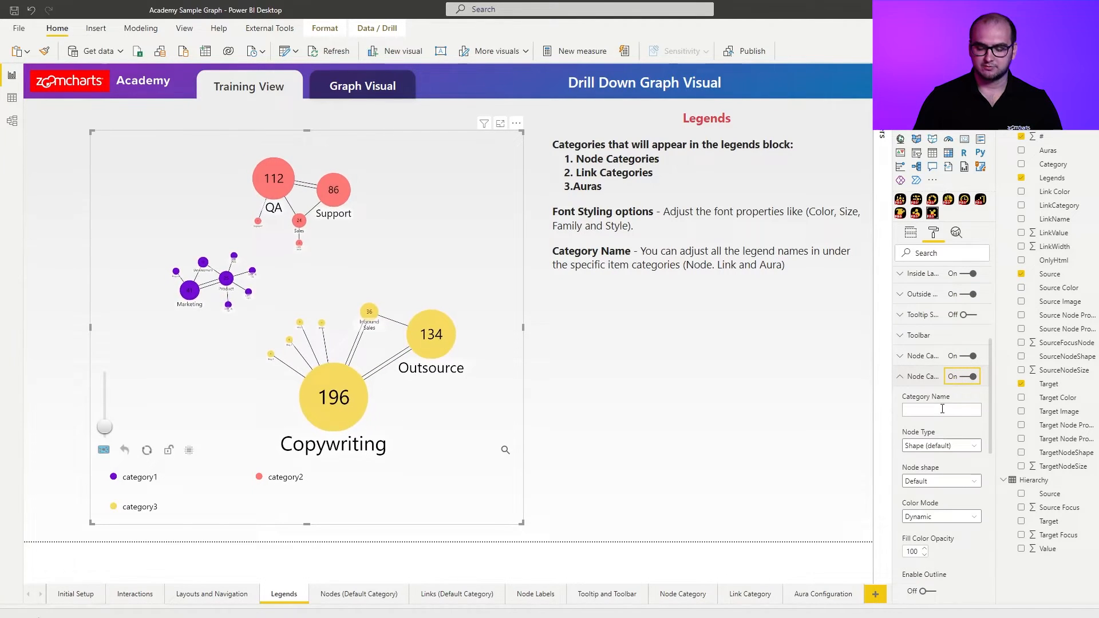
left_click(940, 517)
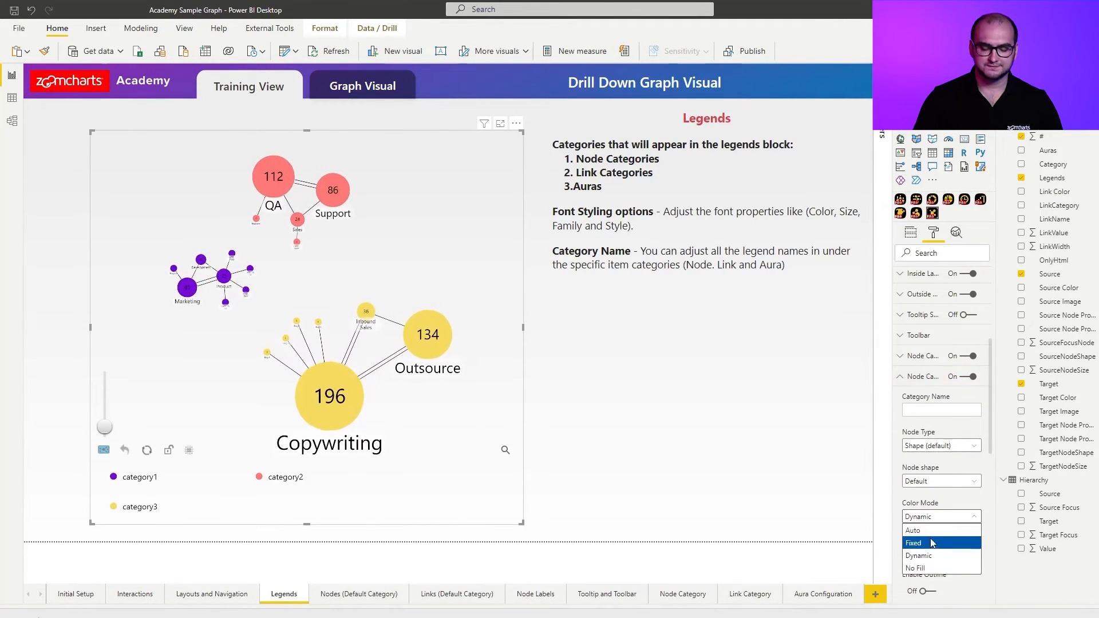
left_click(913, 542)
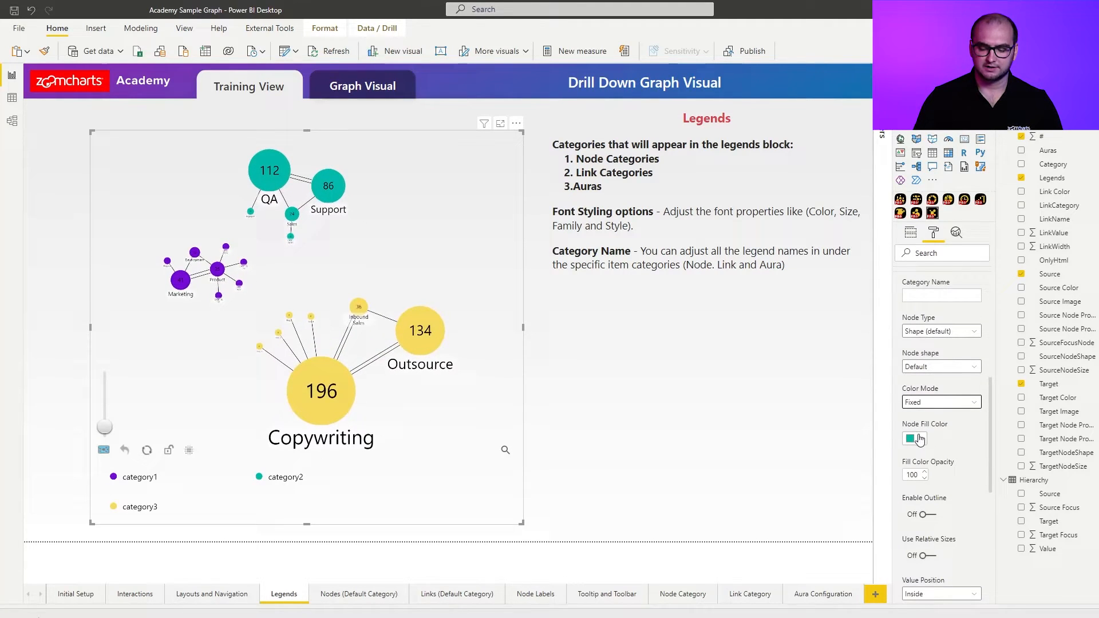
left_click(910, 438)
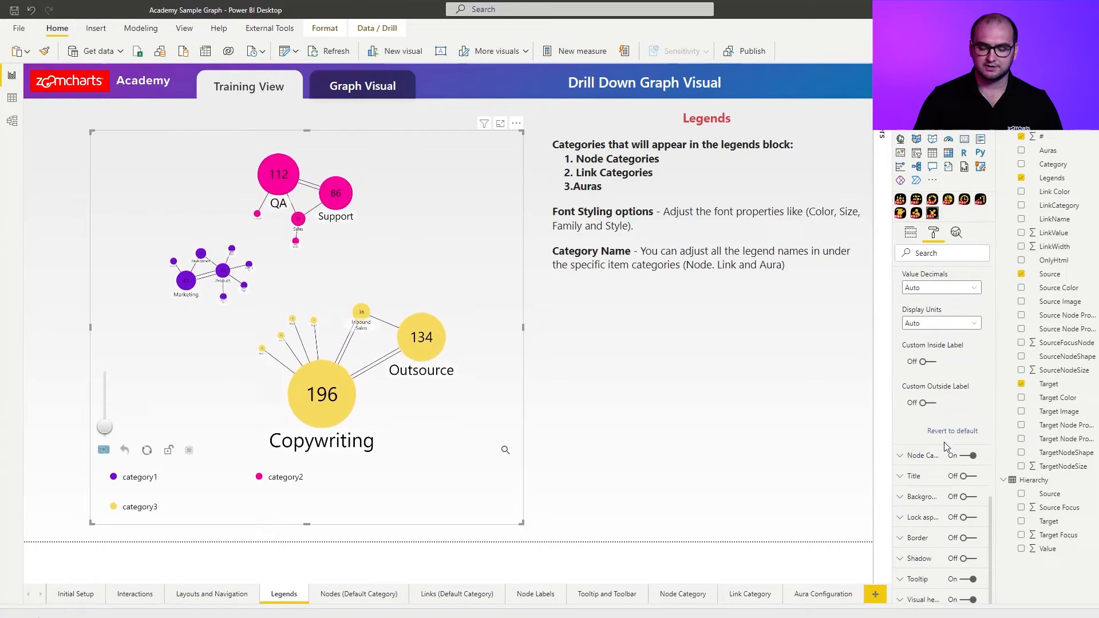
Step: Set the third node category to a fixed bright green fill
left_click(899, 455)
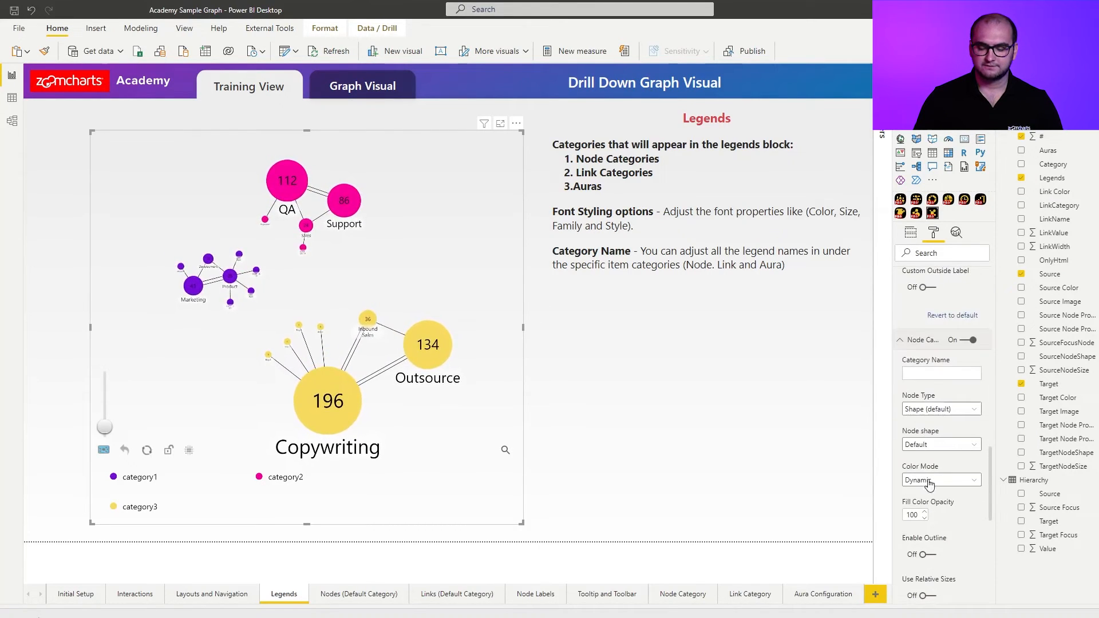
left_click(940, 480)
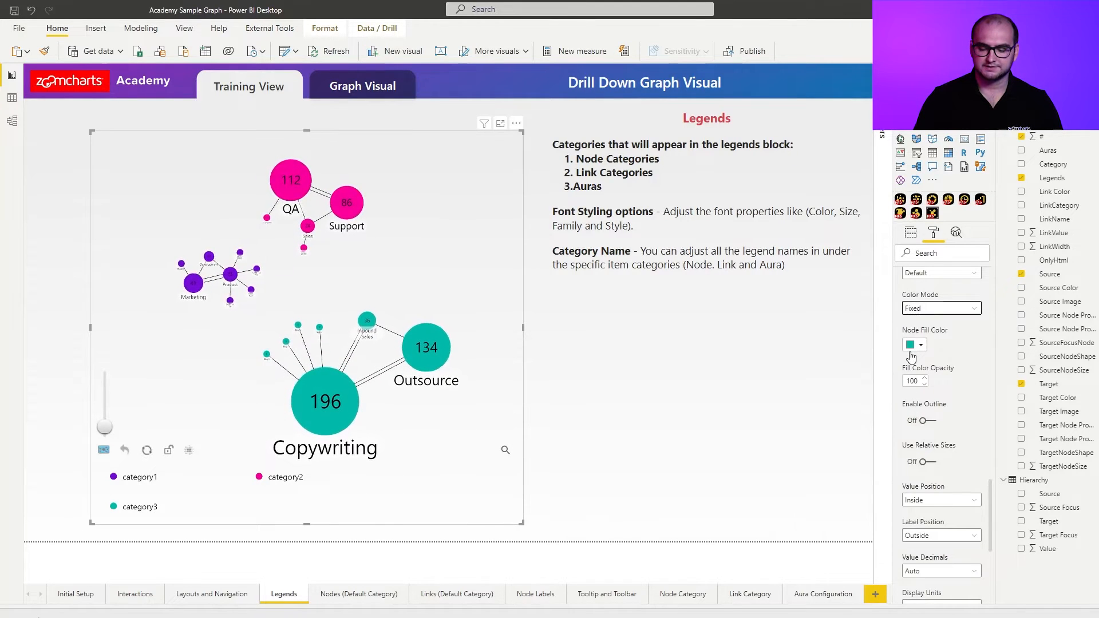
left_click(911, 344)
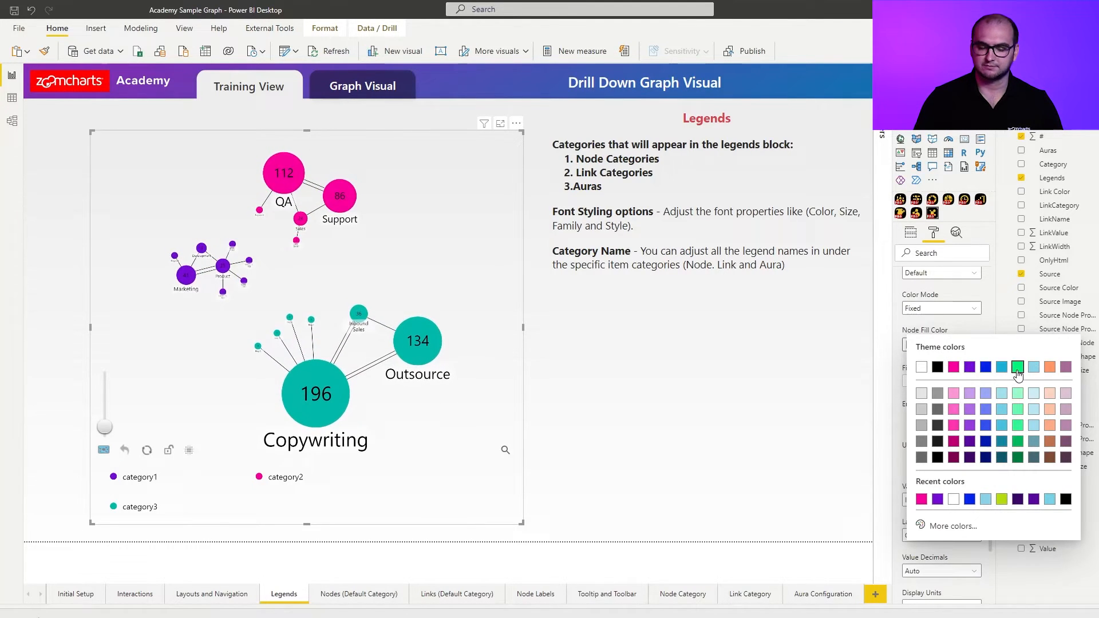
left_click(1017, 366)
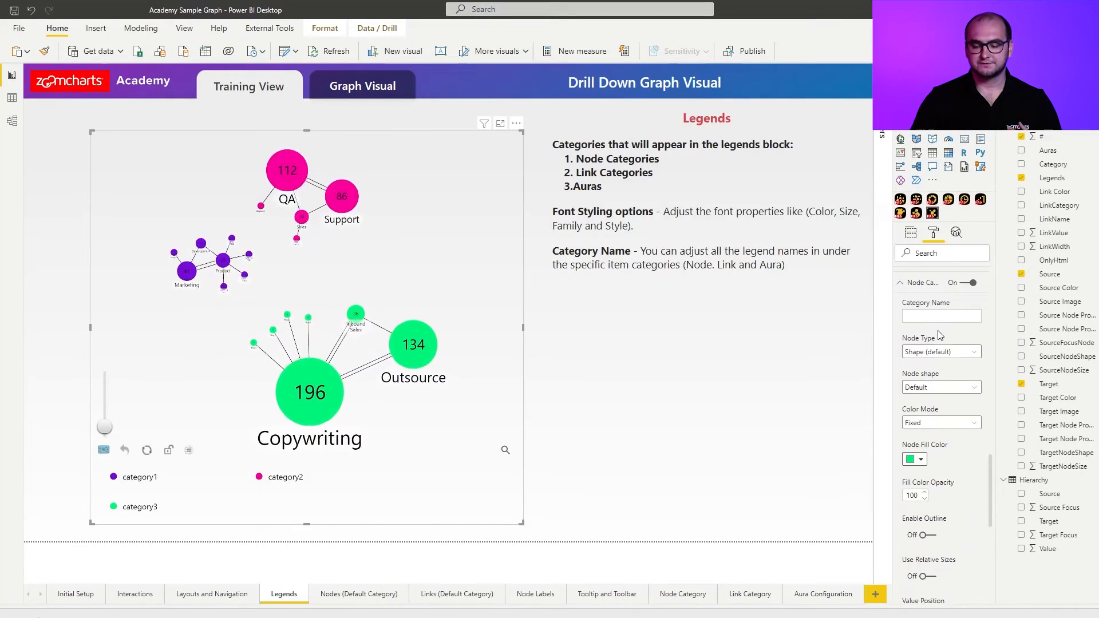
Step: Enter 'Whatever' as the third node category's Category Name
left_click(940, 316)
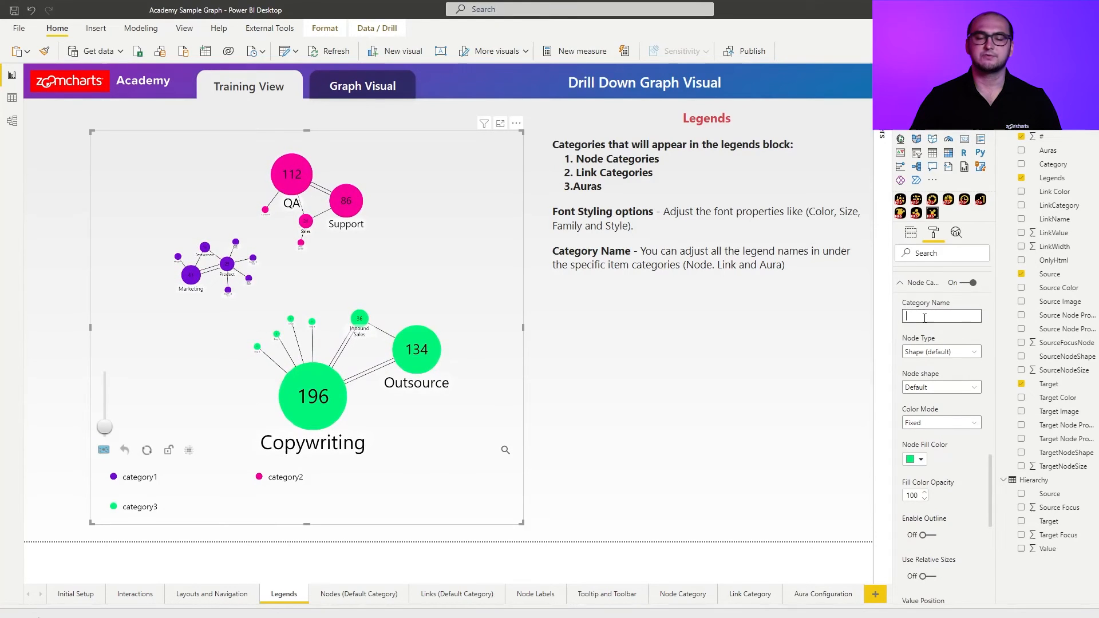
type("Whatever")
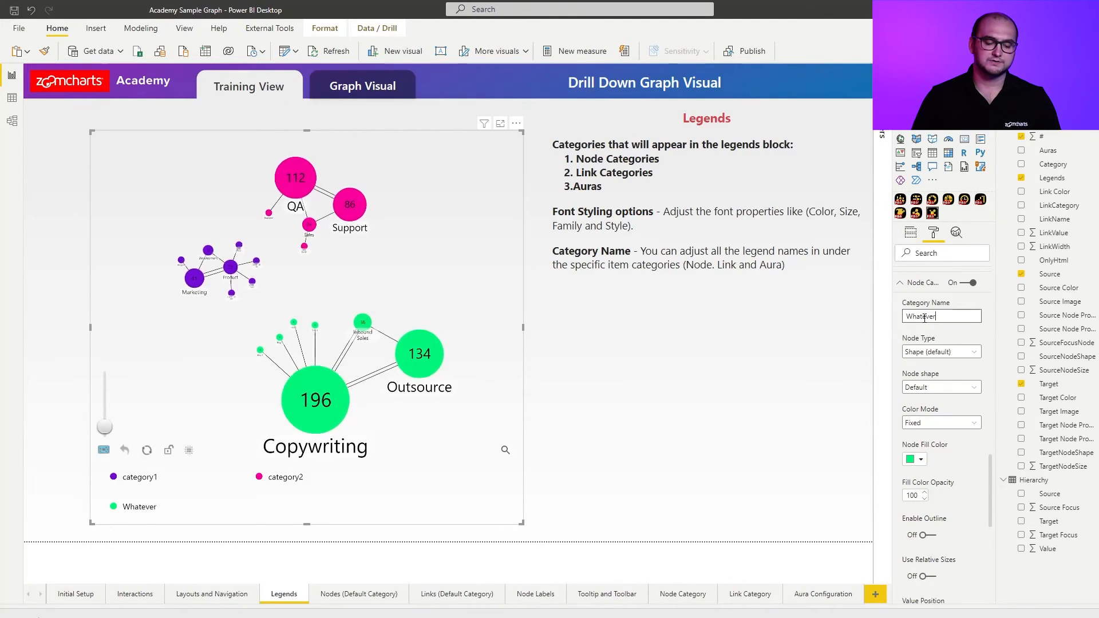